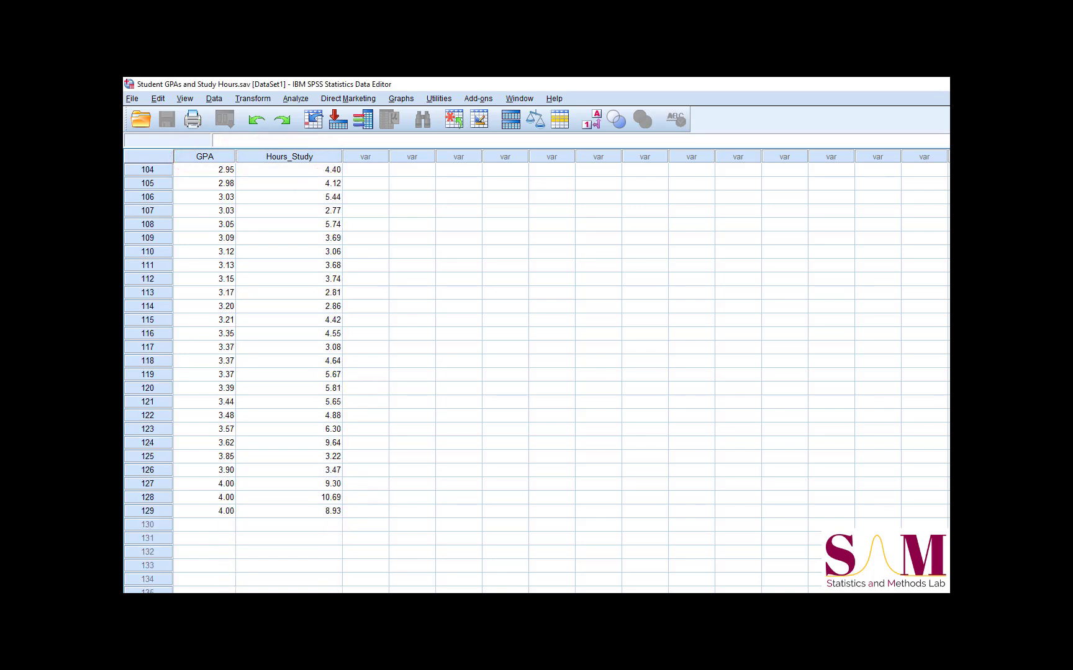
pyautogui.moveTo(295, 98)
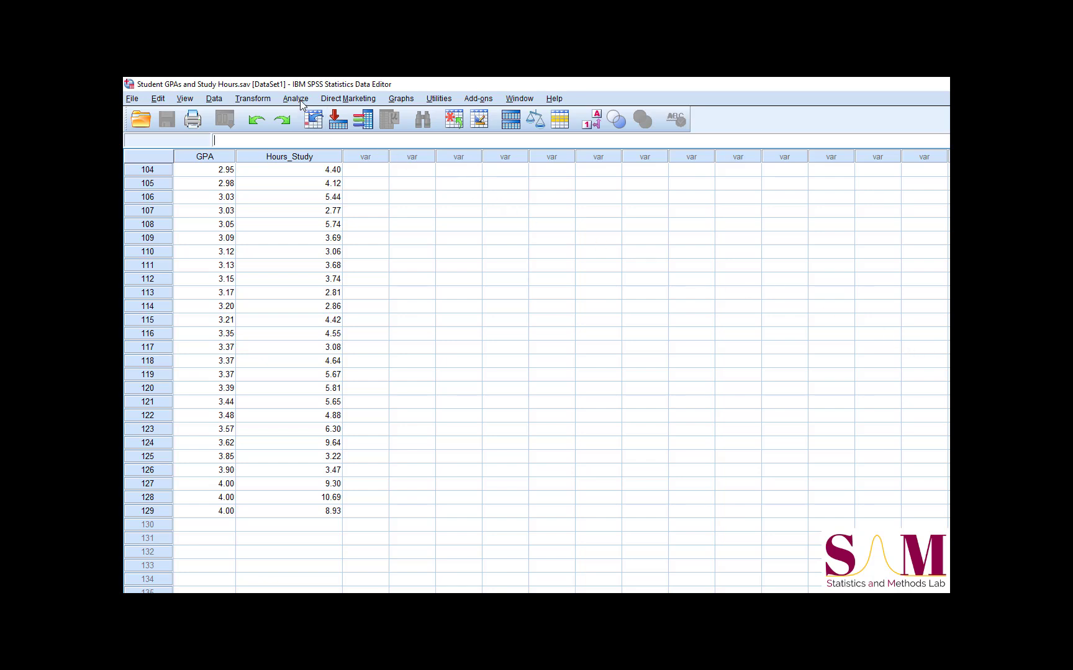
# Show the Analyze menu's Correlate submenu listing the available correlation procedures.
pyautogui.click(294, 98)
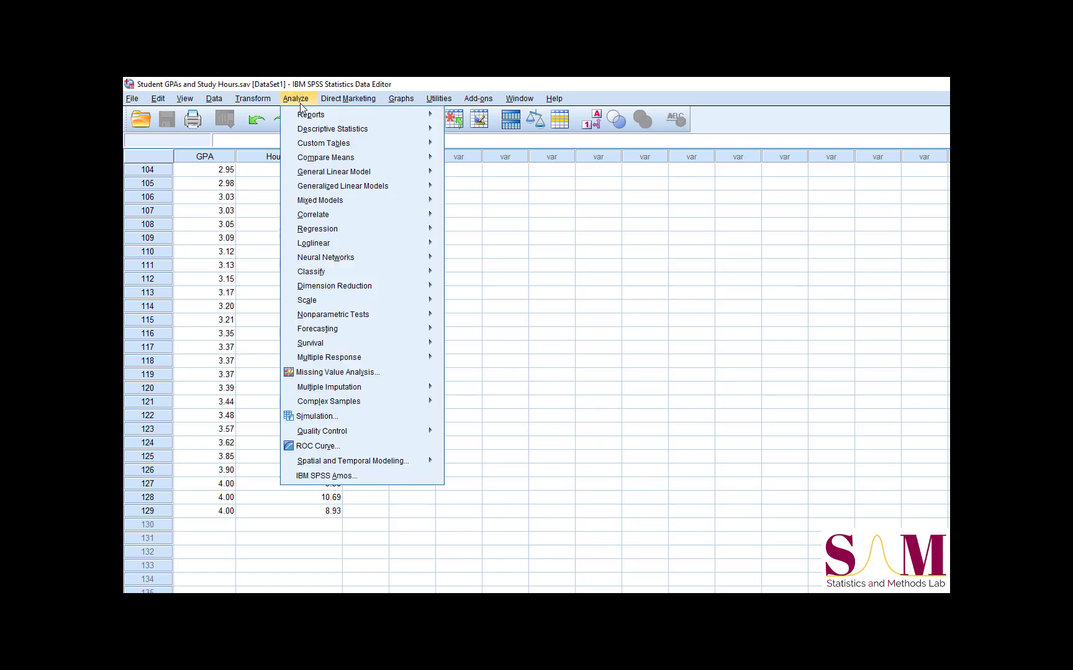
pyautogui.moveTo(313, 214)
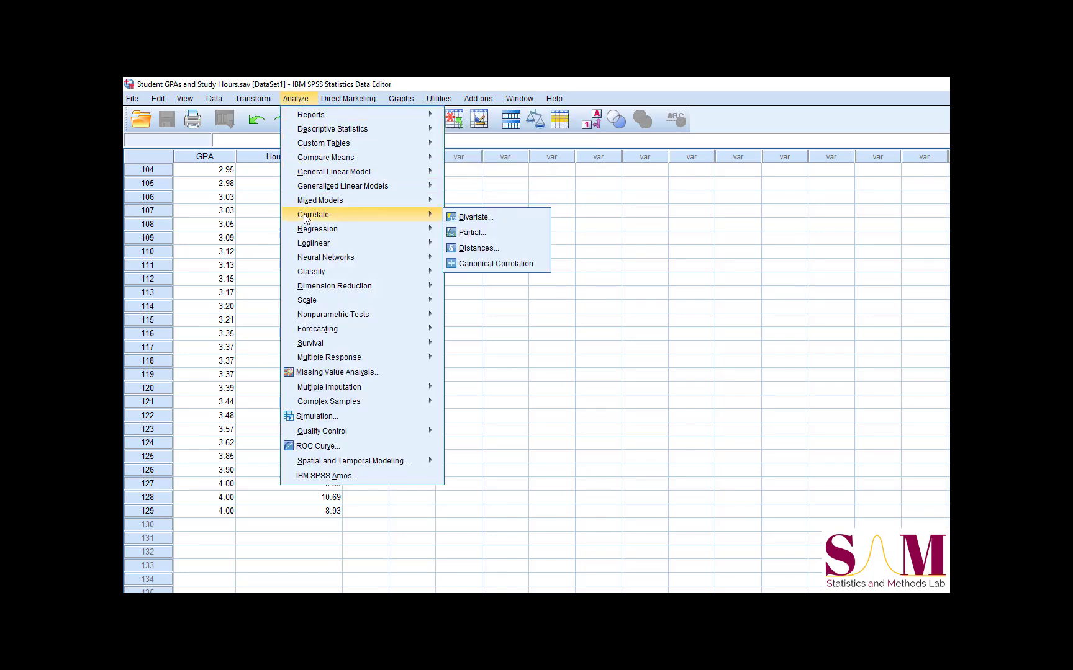
pyautogui.moveTo(472, 218)
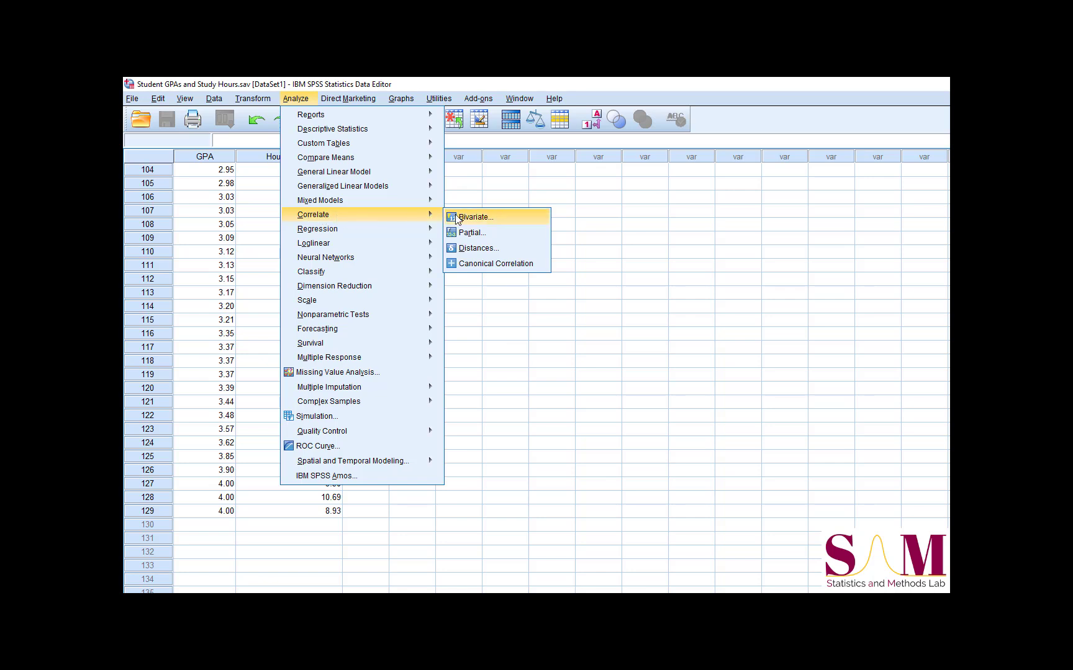
# Correlate GPA and average study hours with only the Pearson coefficient, two-tailed, after trying Kendall's tau-b and Spearman.
pyautogui.click(473, 217)
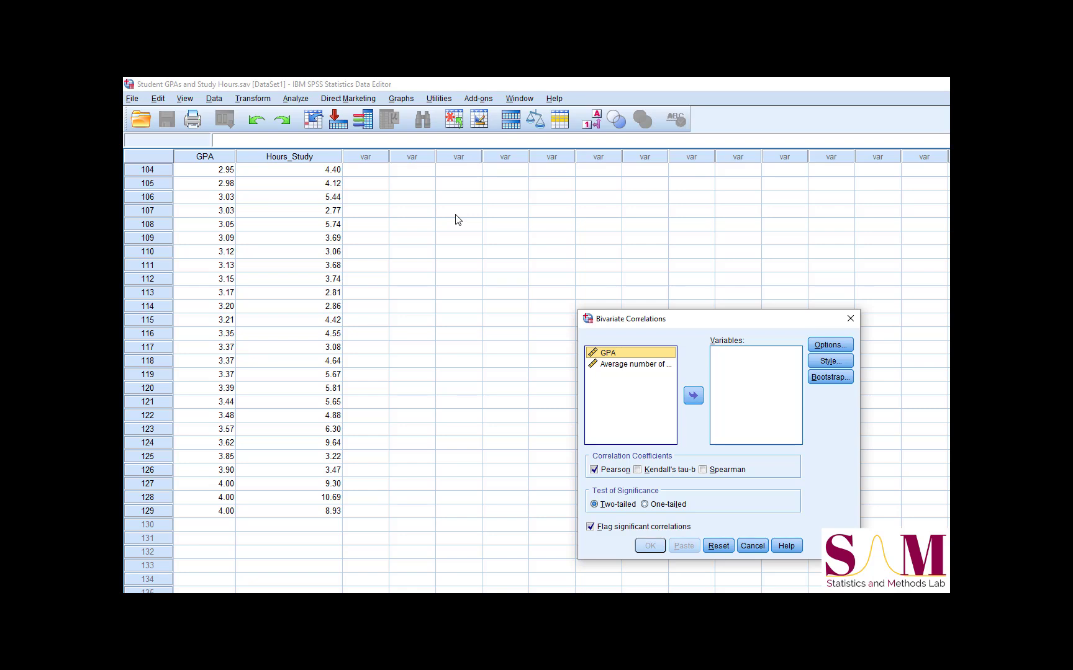
pyautogui.moveTo(620, 340)
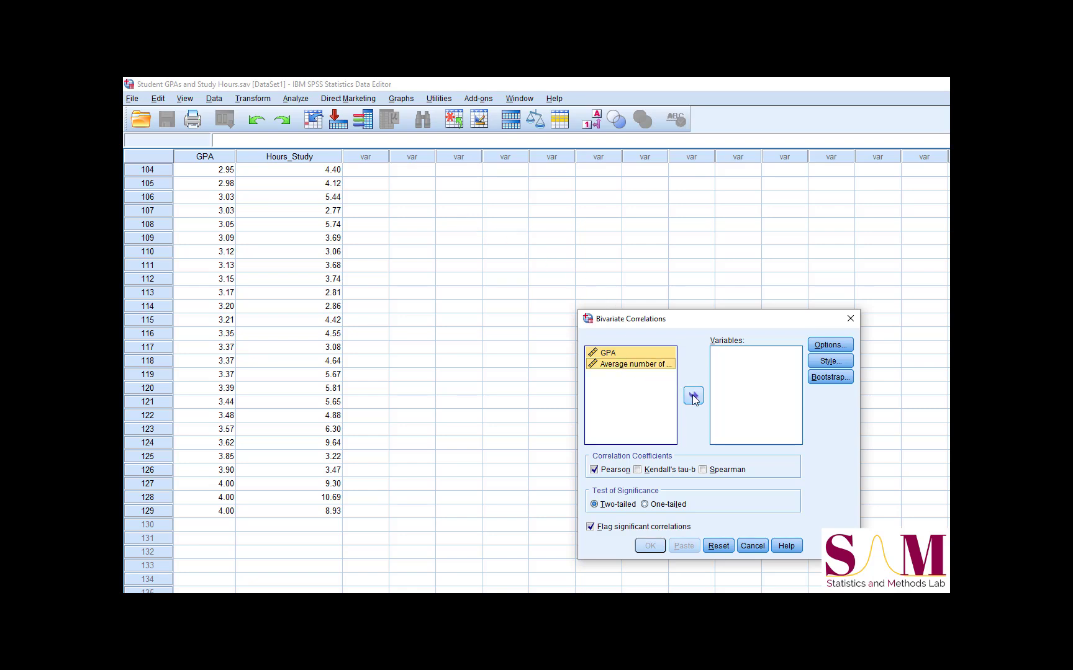
pyautogui.click(692, 395)
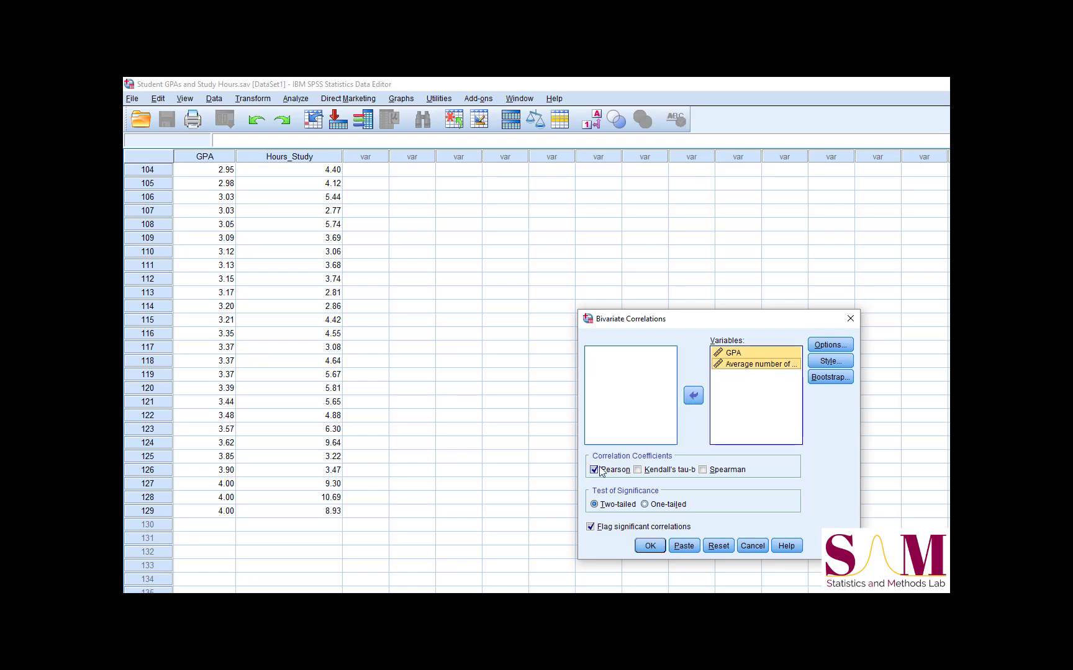
pyautogui.click(637, 469)
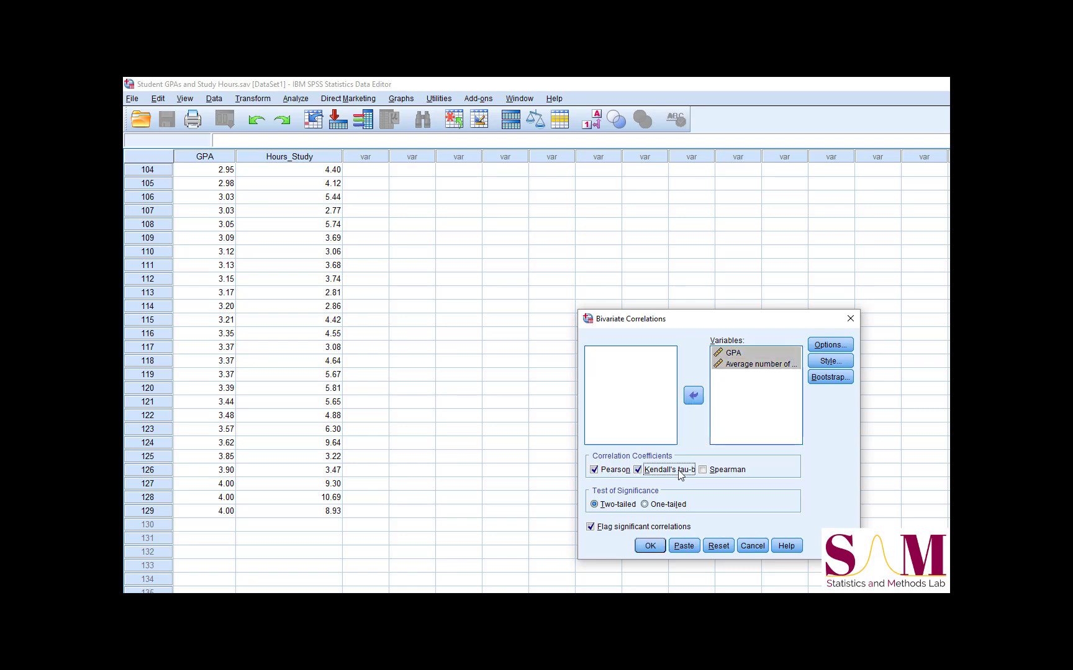
pyautogui.click(705, 470)
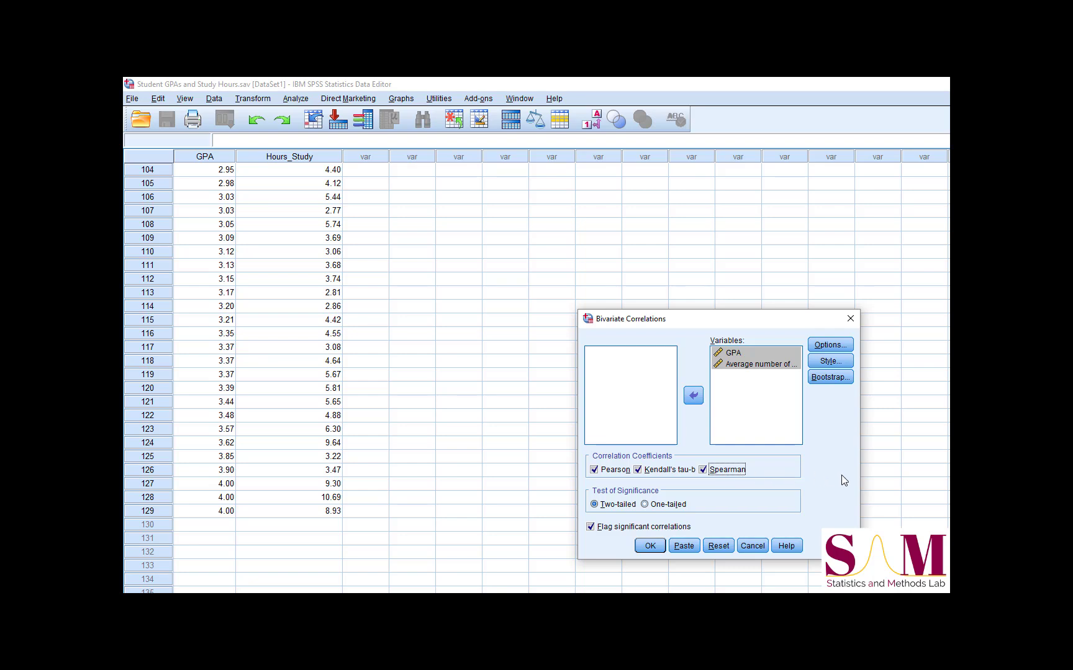
pyautogui.click(707, 469)
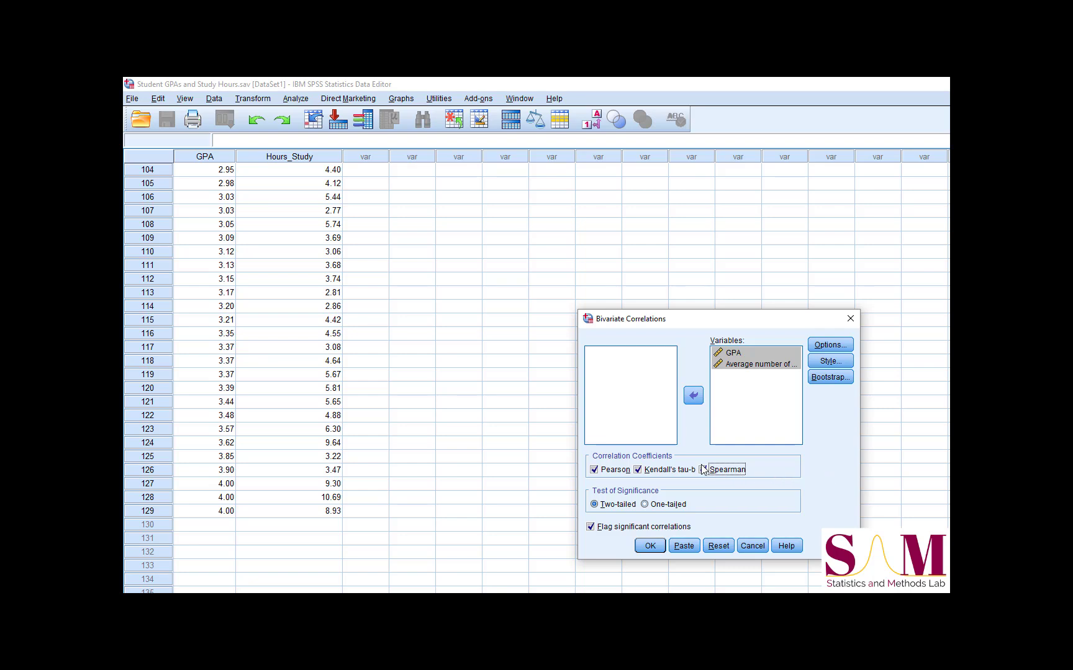
pyautogui.click(638, 469)
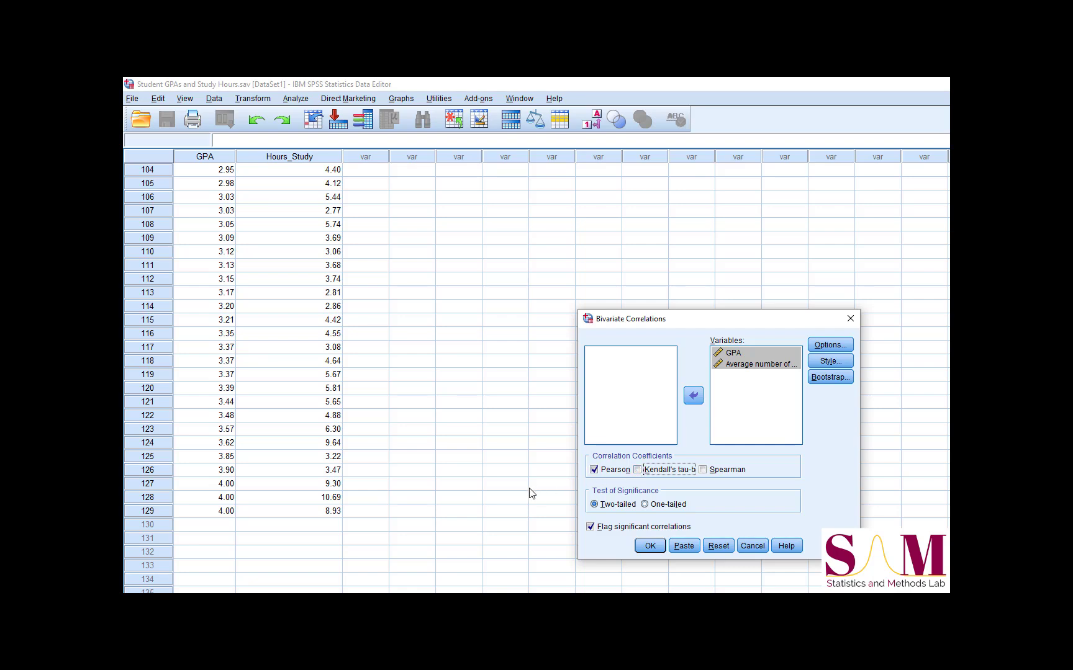
pyautogui.moveTo(552, 505)
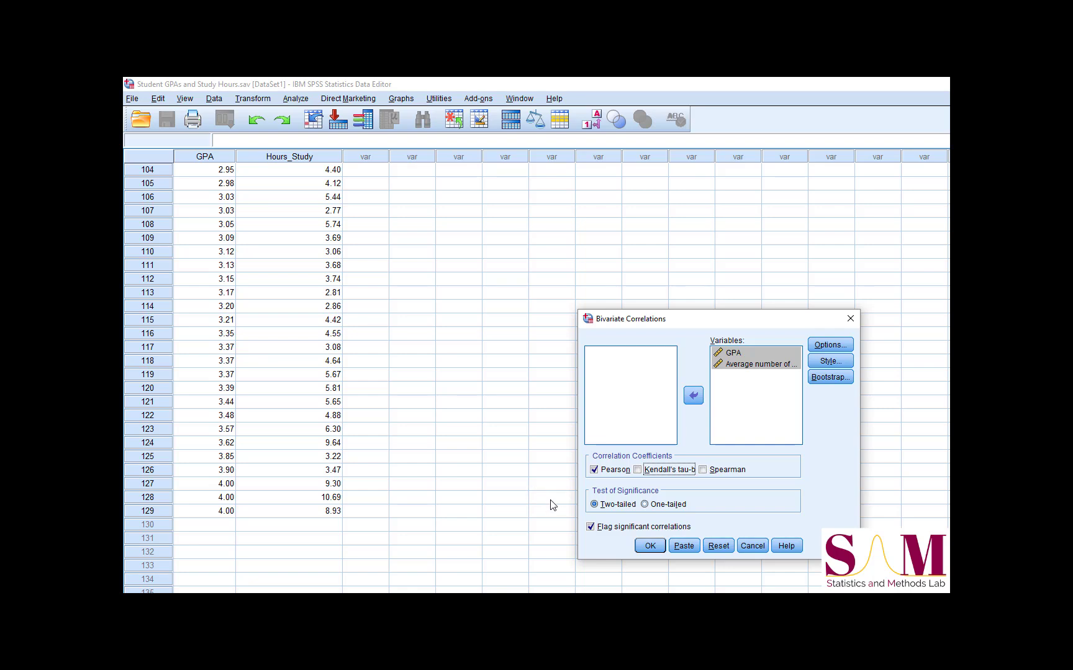
pyautogui.click(590, 527)
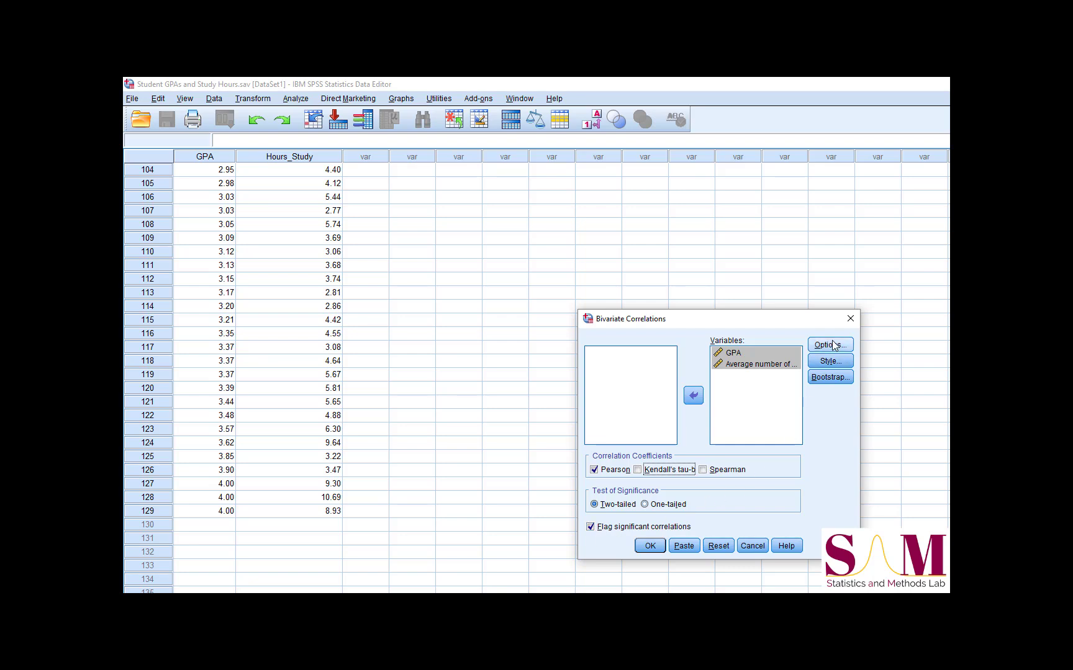
# Request means, standard deviations, cross-product deviations and covariances, excluding cases listwise.
pyautogui.click(828, 345)
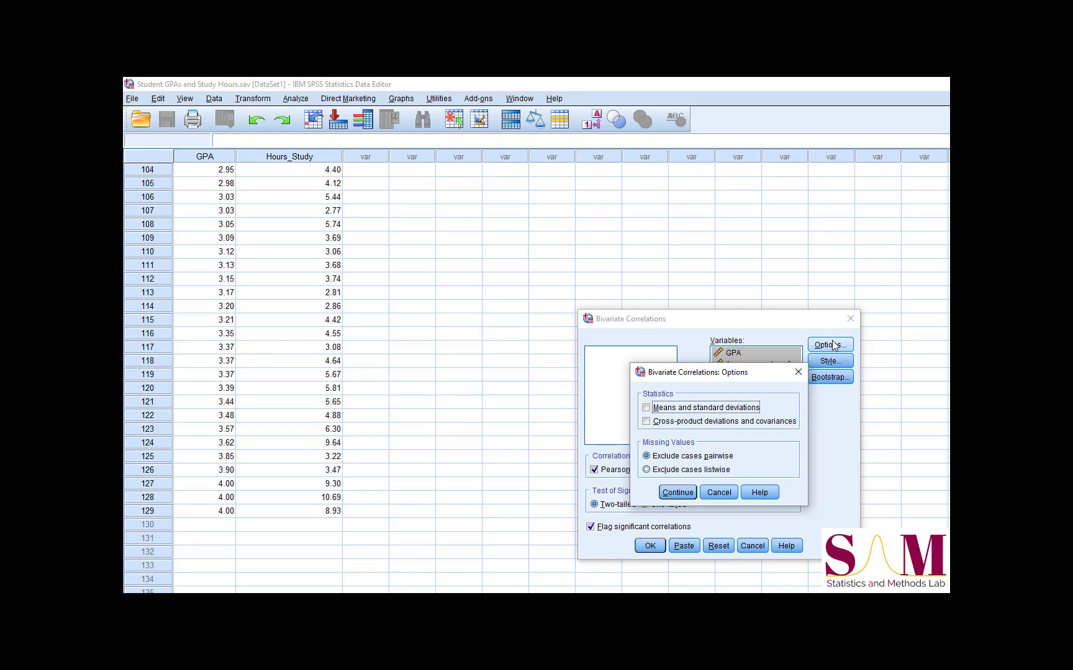
pyautogui.moveTo(748, 370)
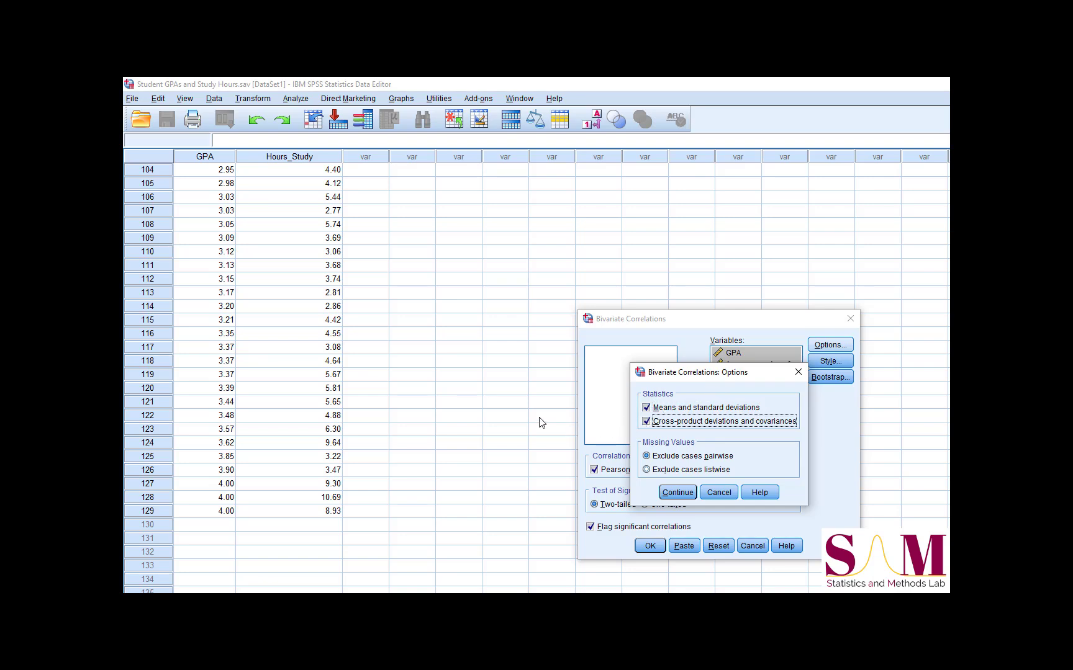
pyautogui.click(648, 470)
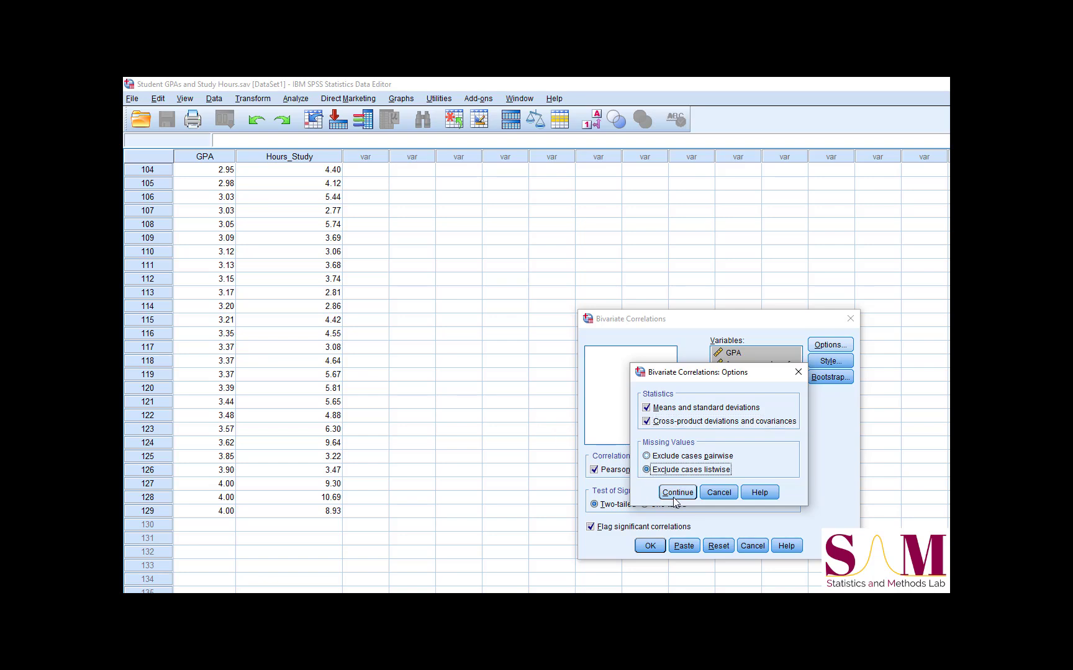